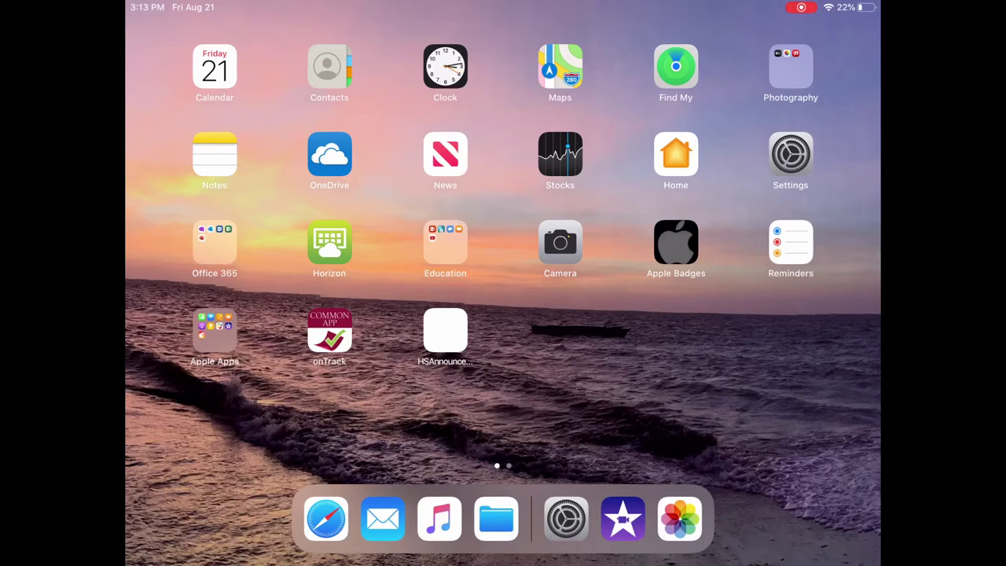
# - Launch iMovie, glance at the Video and Theater sections, and land on Projects
pyautogui.click(623, 517)
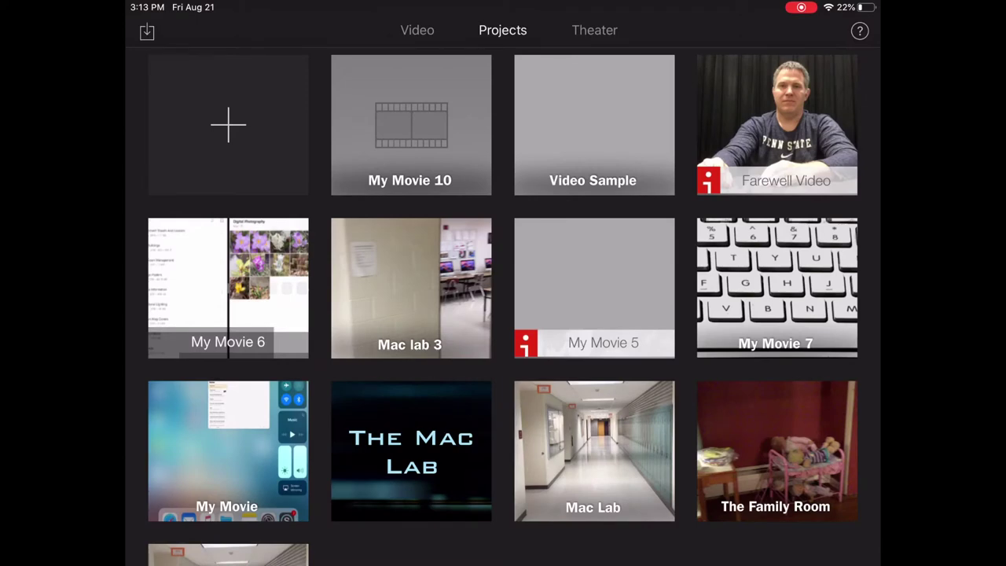
pyautogui.click(418, 29)
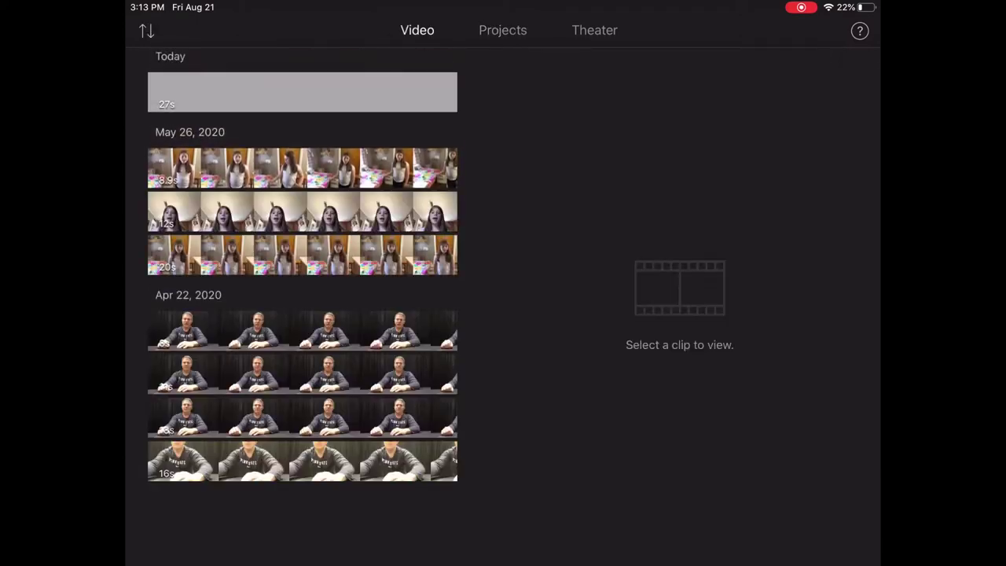
pyautogui.click(594, 30)
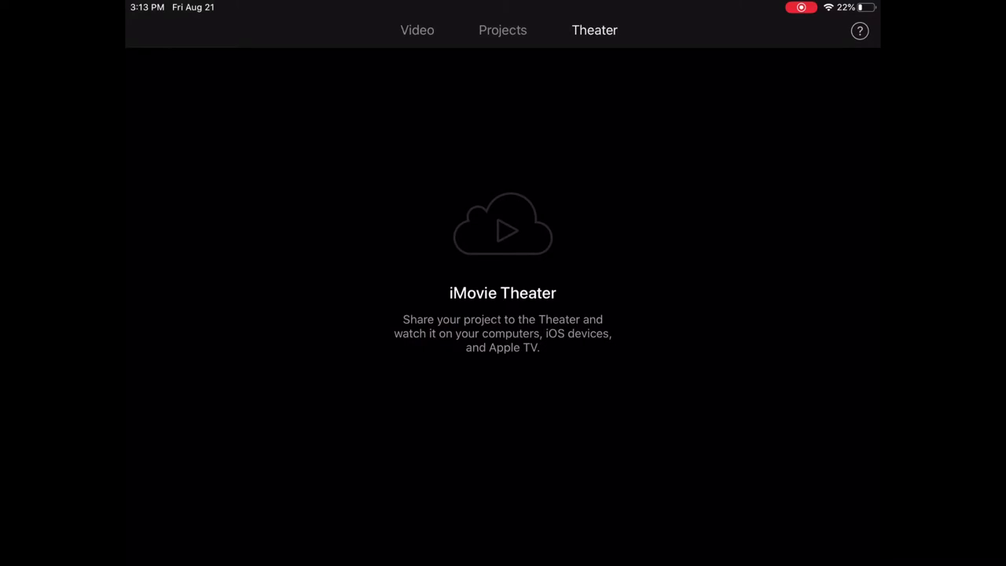
pyautogui.click(503, 30)
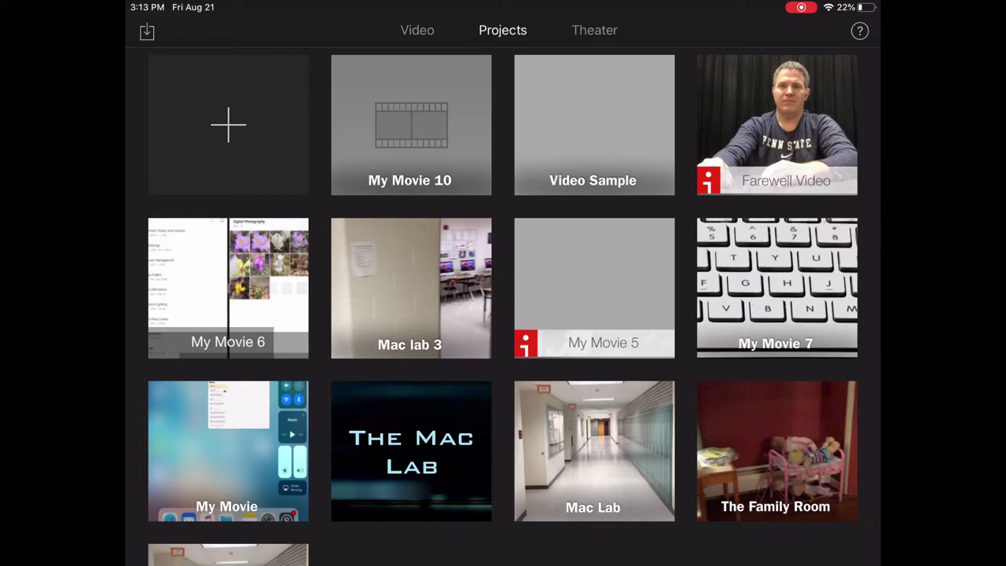
# - Create a new Movie project with the Simple theme after previewing Neon
pyautogui.click(228, 126)
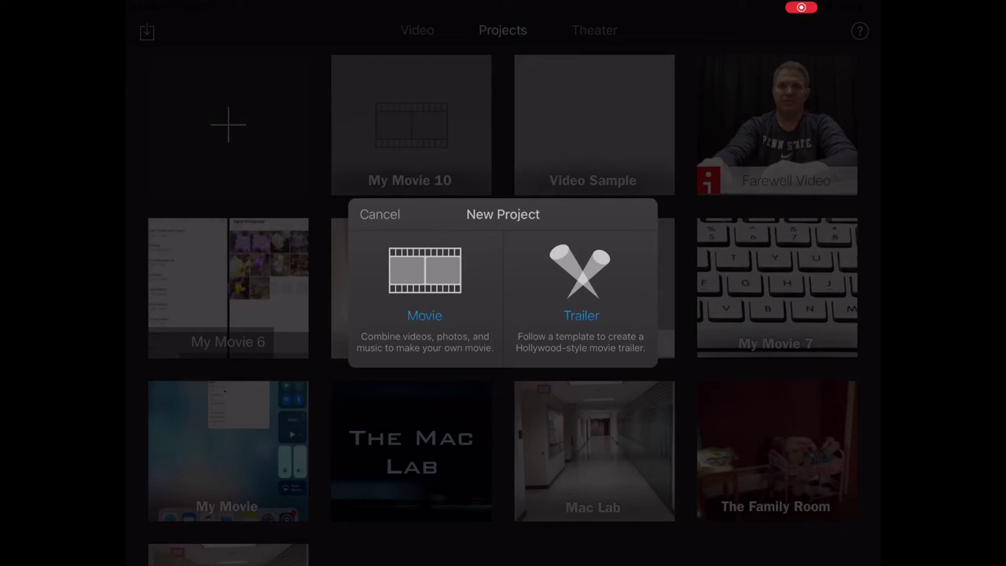
pyautogui.click(424, 283)
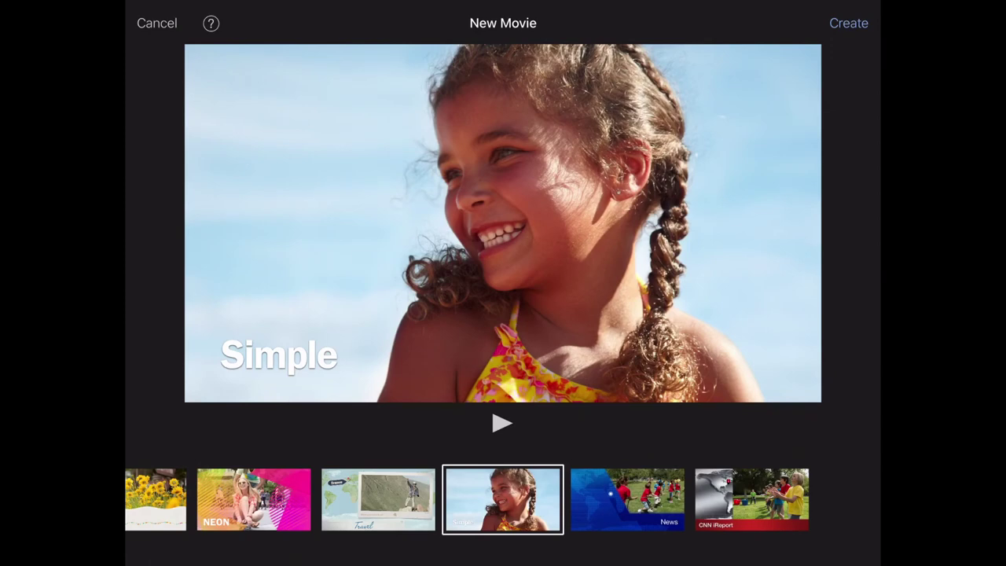
pyautogui.click(254, 500)
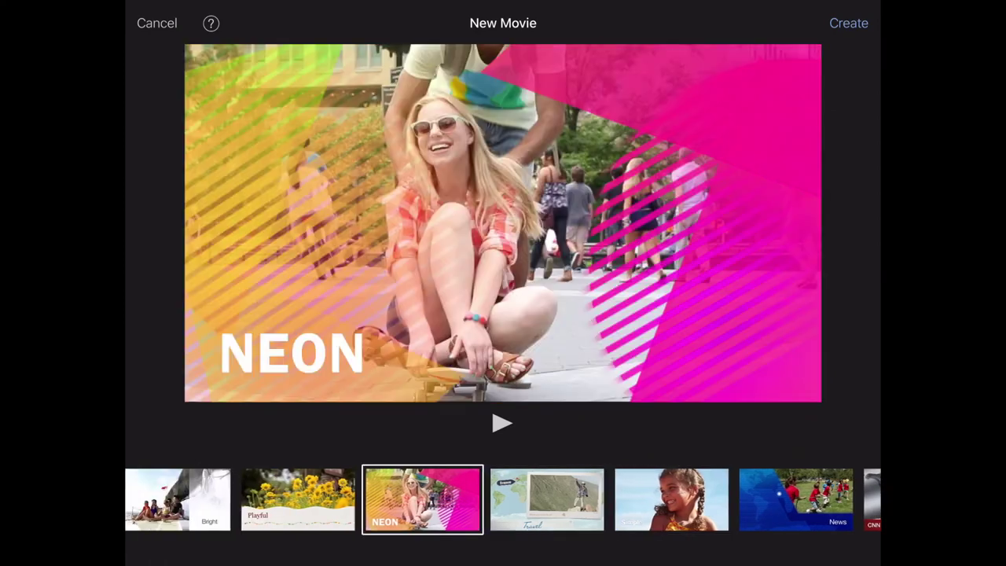
pyautogui.click(547, 500)
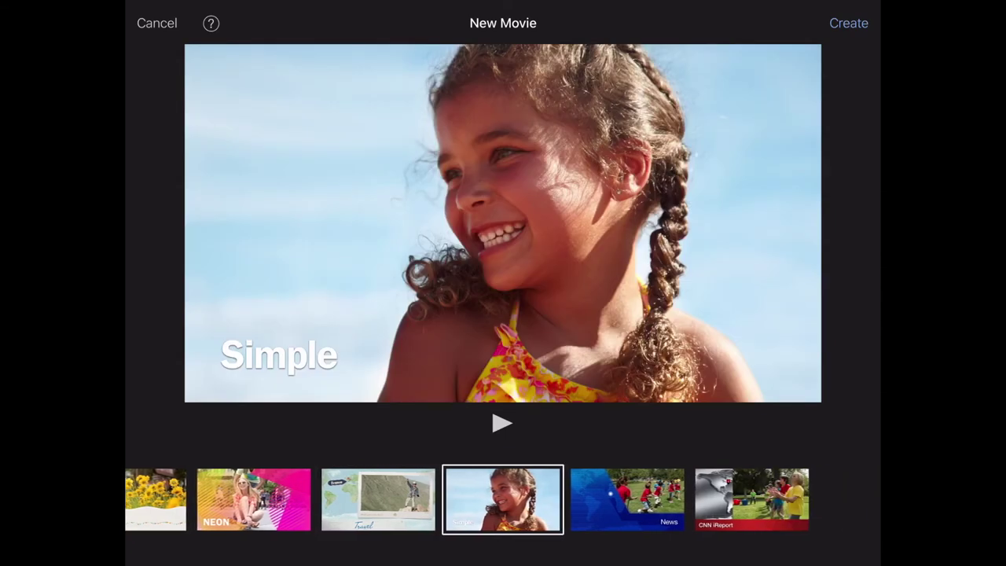
pyautogui.click(849, 23)
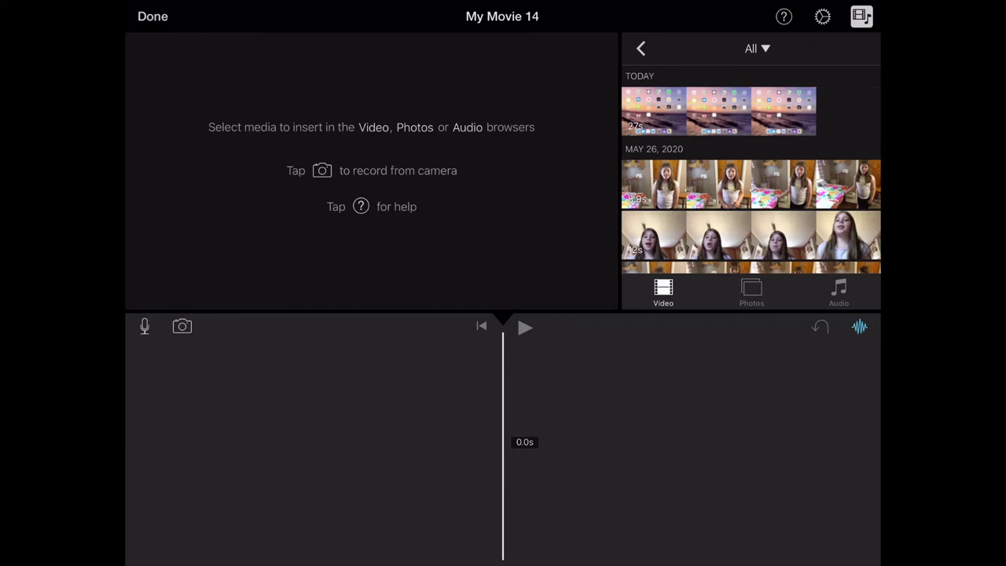
# - Scroll the media browser to April 22, 2020 and add the first teacher clip
pyautogui.scroll(-3)
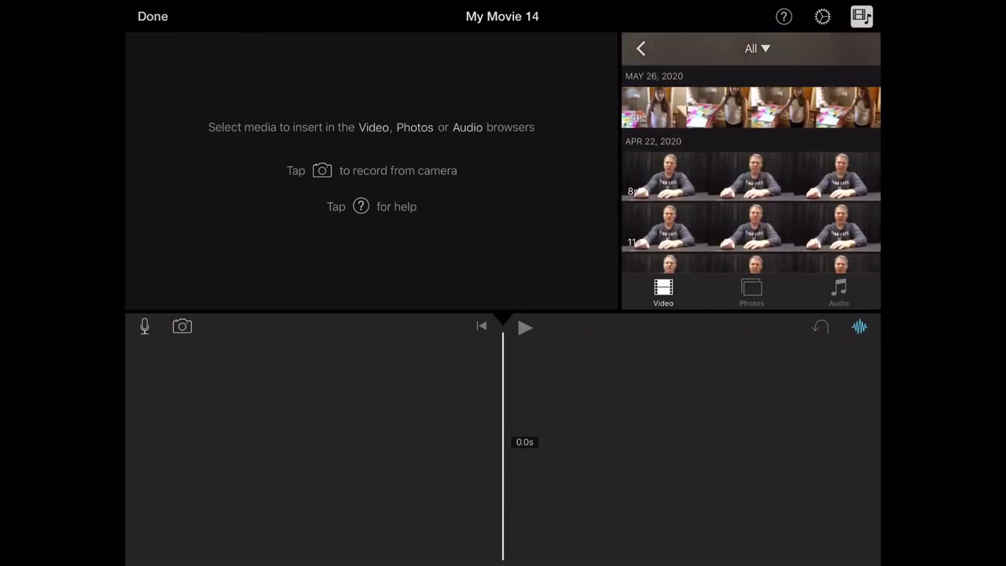
pyautogui.scroll(-3)
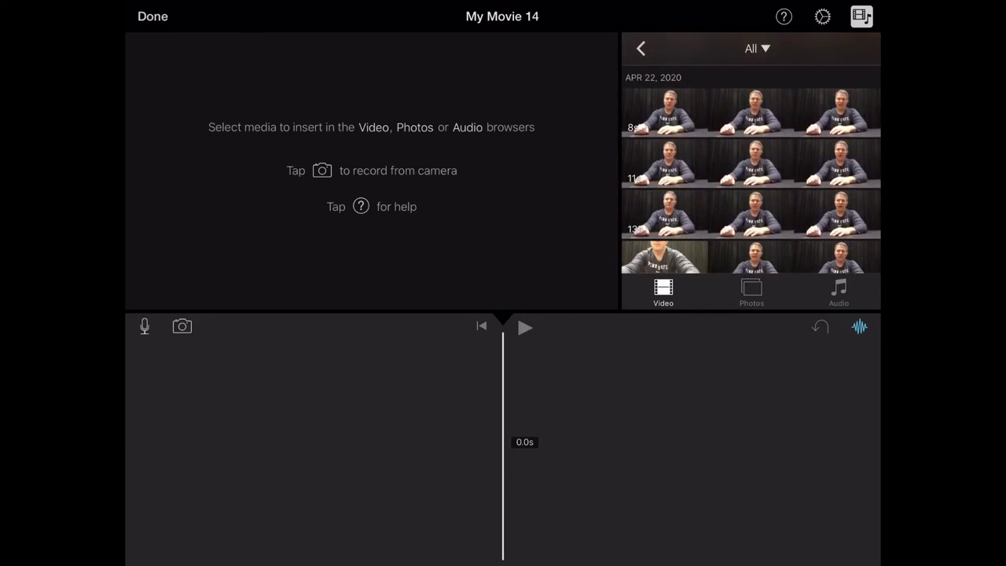
pyautogui.click(749, 110)
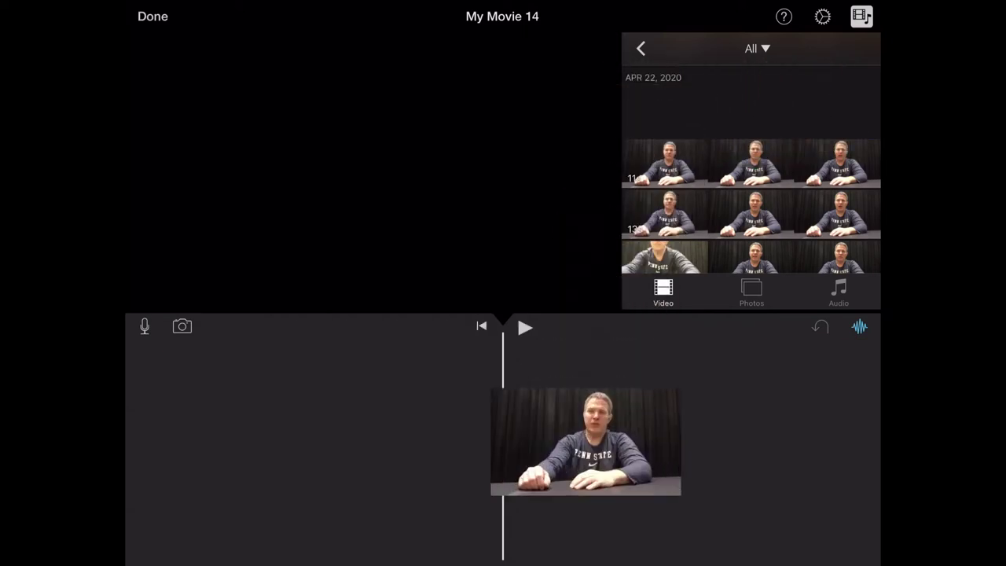
# - Add further April 22 teacher clips one after another into the timeline
pyautogui.click(751, 161)
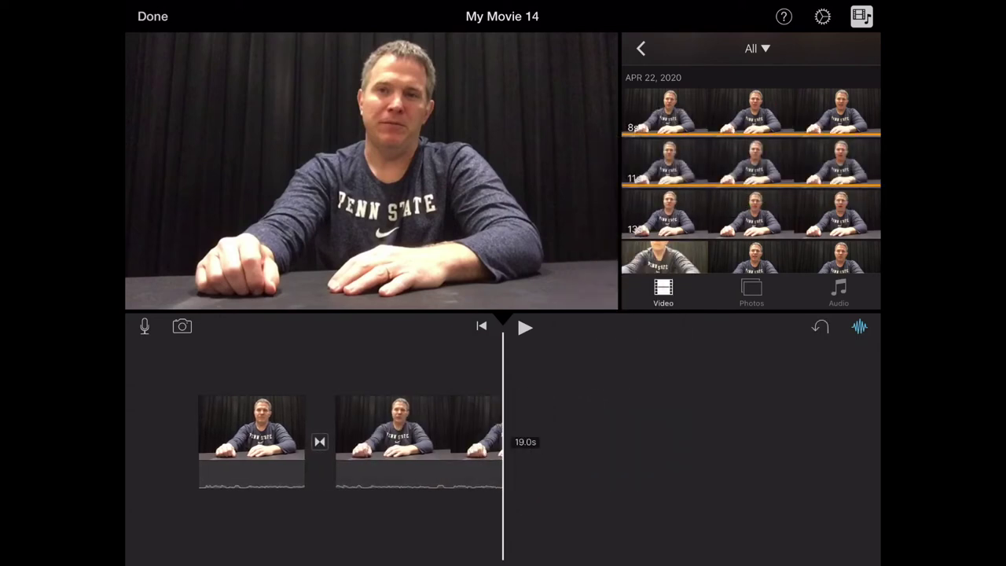
pyautogui.click(751, 214)
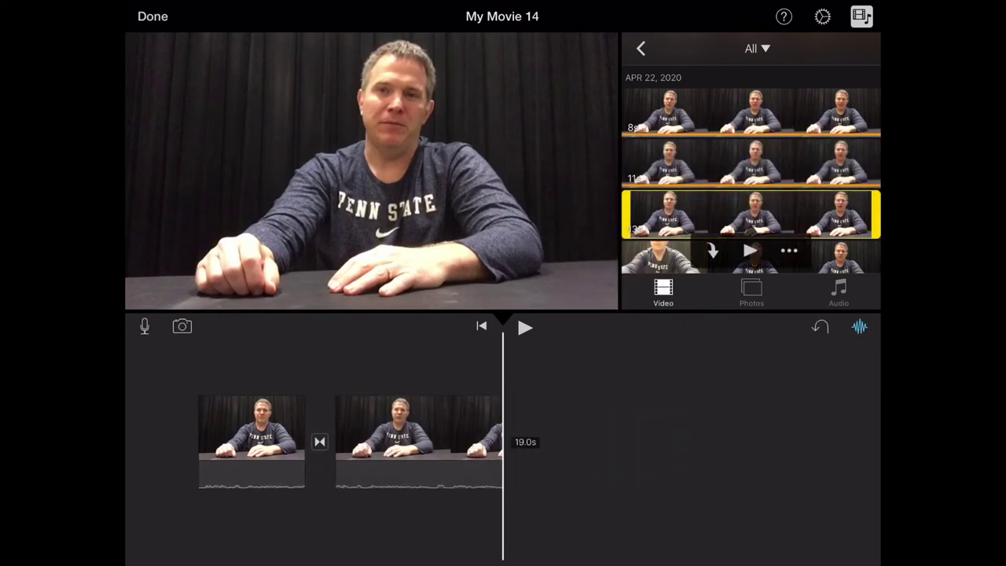
pyautogui.click(752, 250)
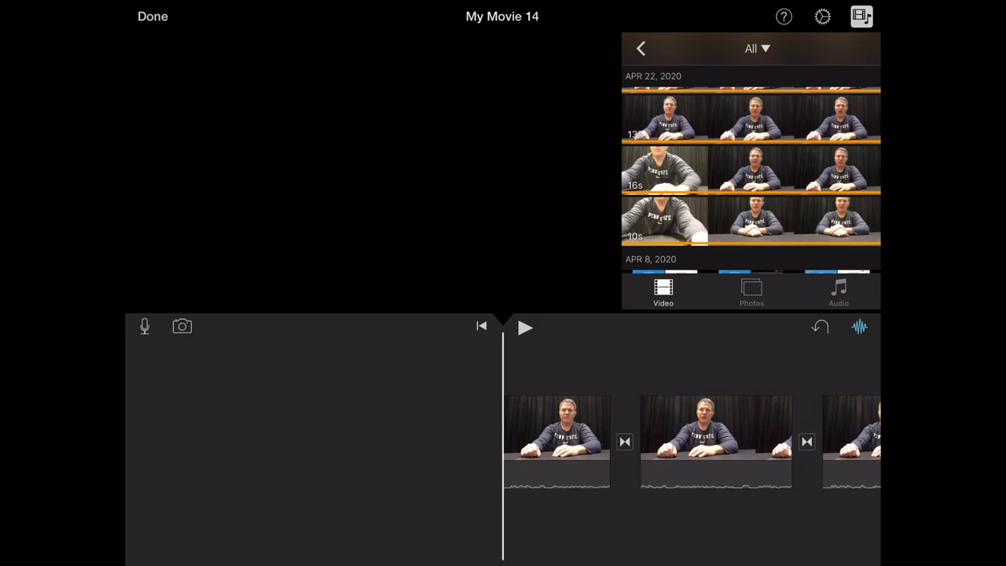
# - Rename the project from My Movie to 'Sample Video' and confirm
pyautogui.click(153, 16)
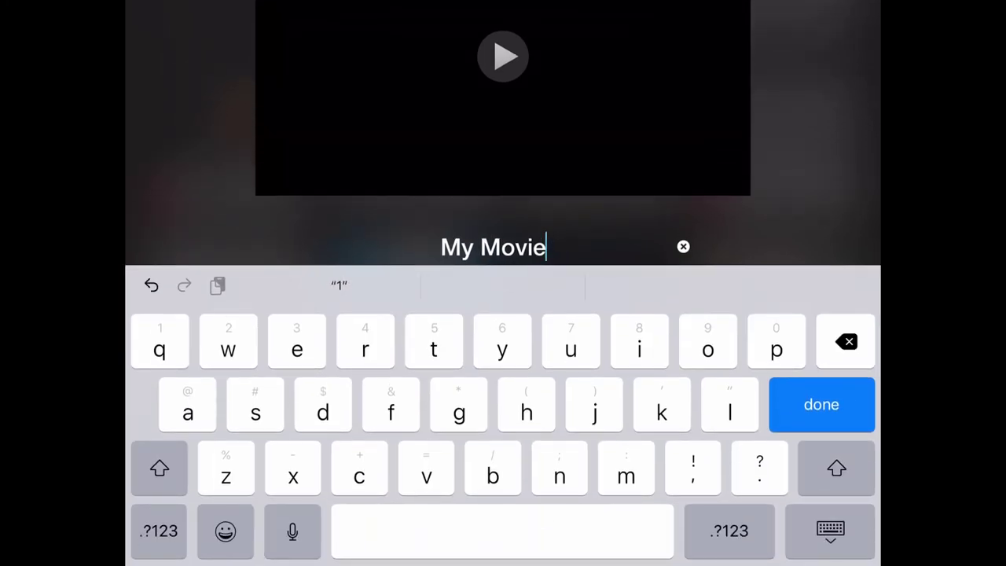
pyautogui.click(682, 247)
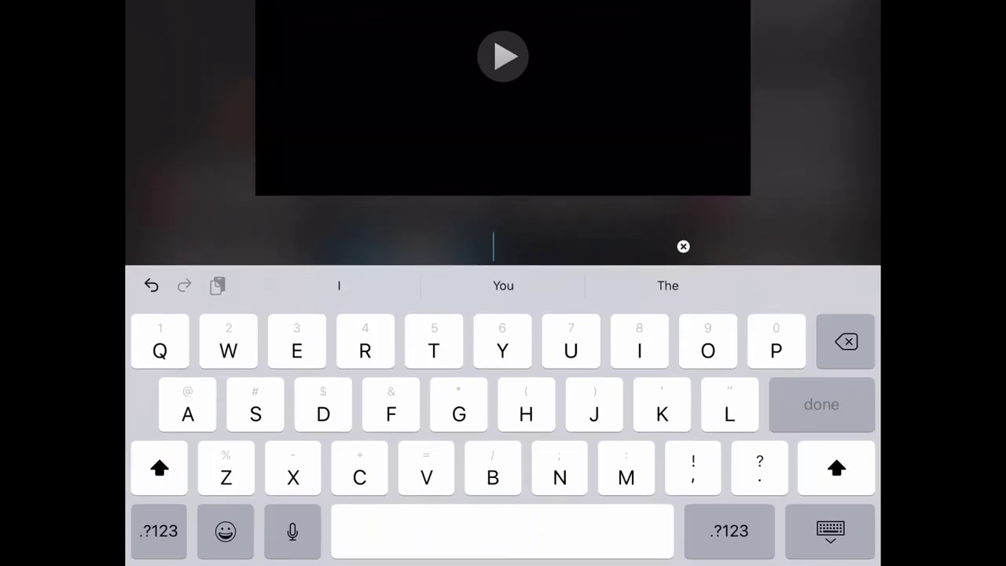
pyautogui.write('Samp')
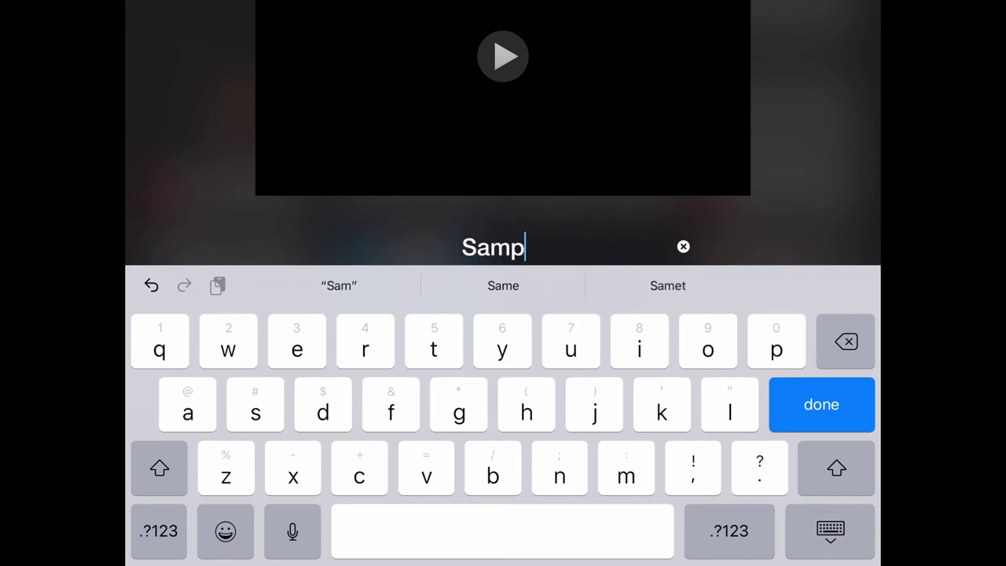
pyautogui.write('le V')
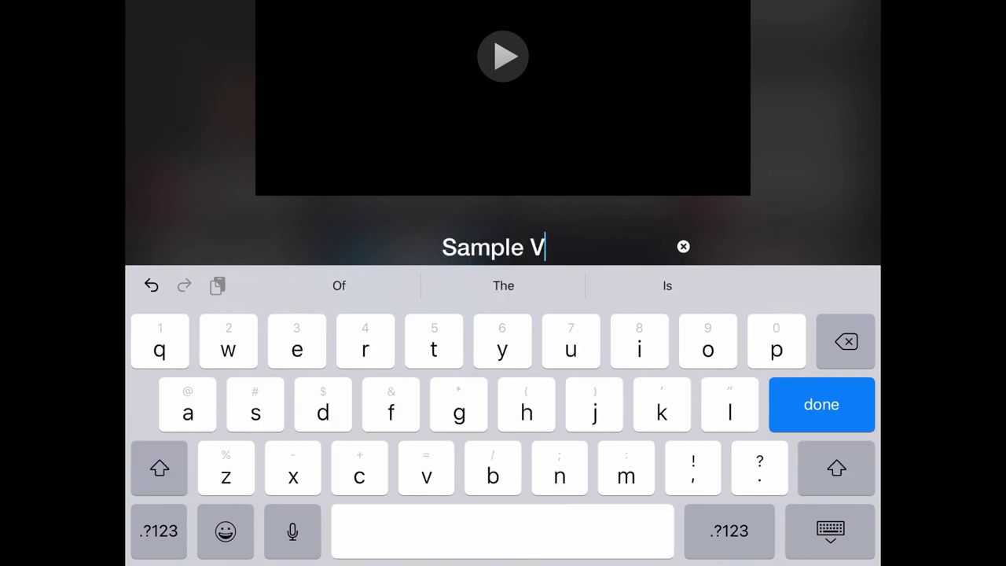
pyautogui.write('ideo')
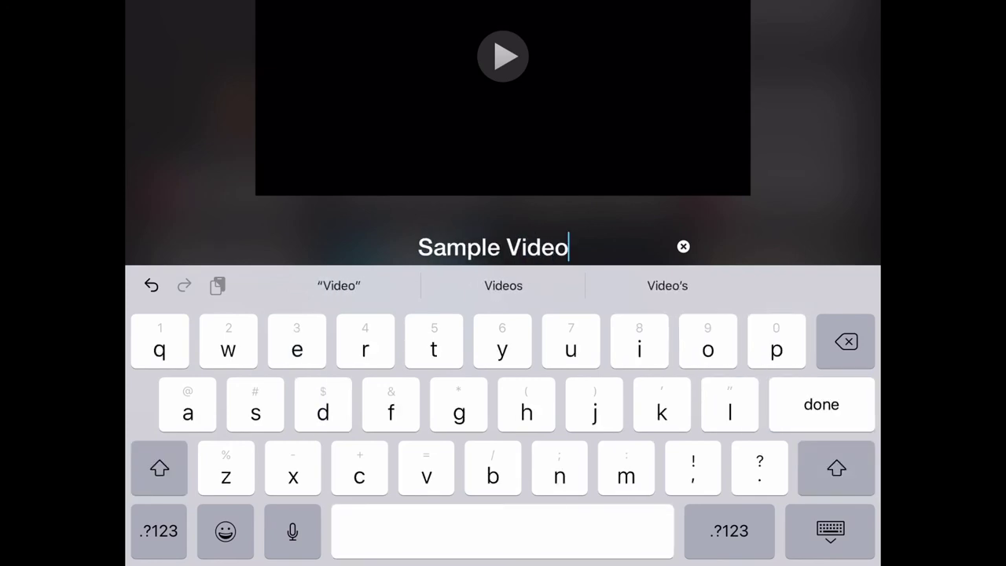
pyautogui.click(821, 404)
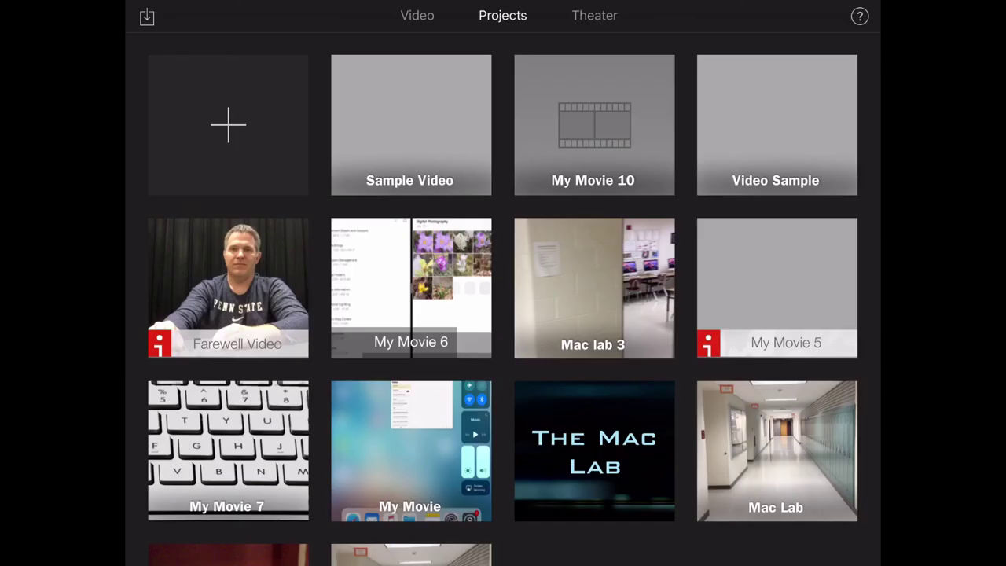